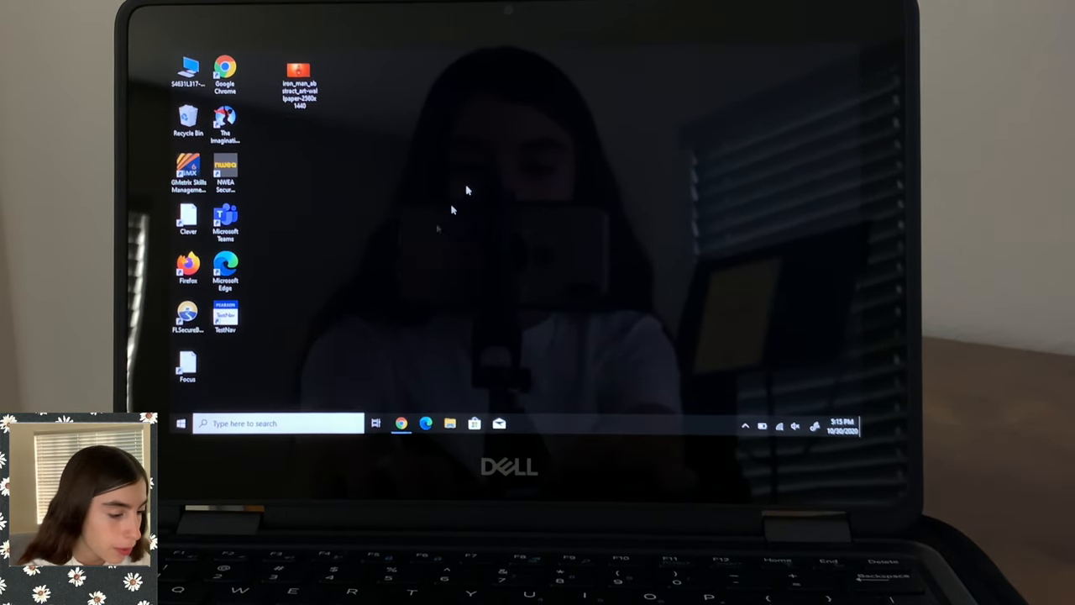
mouse_move(394, 365)
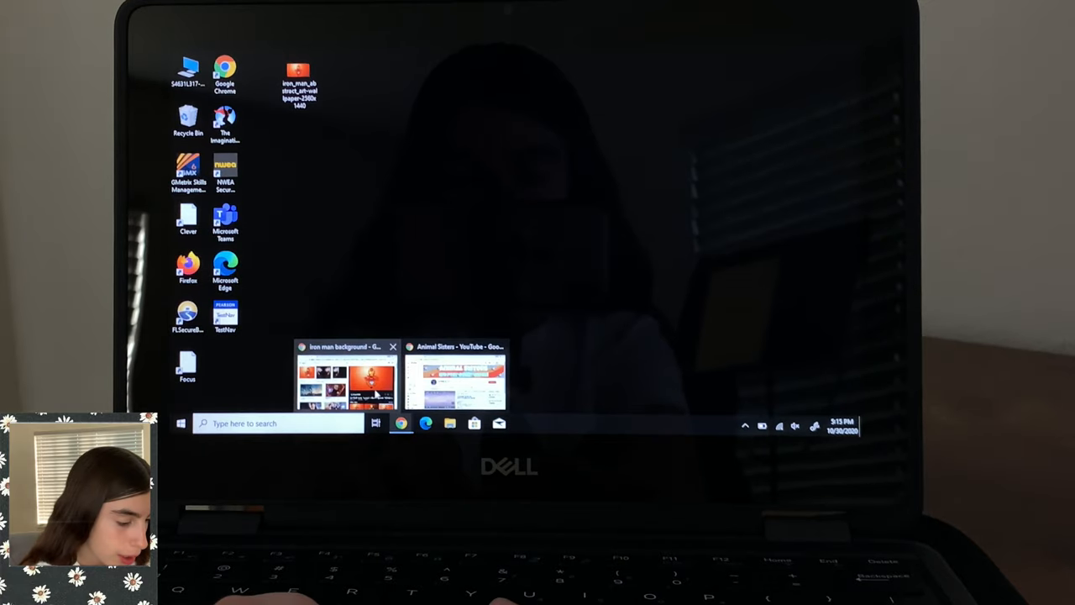
Step: Return to the 'iron man background' results and start a search by image for the wallpaper
click(346, 378)
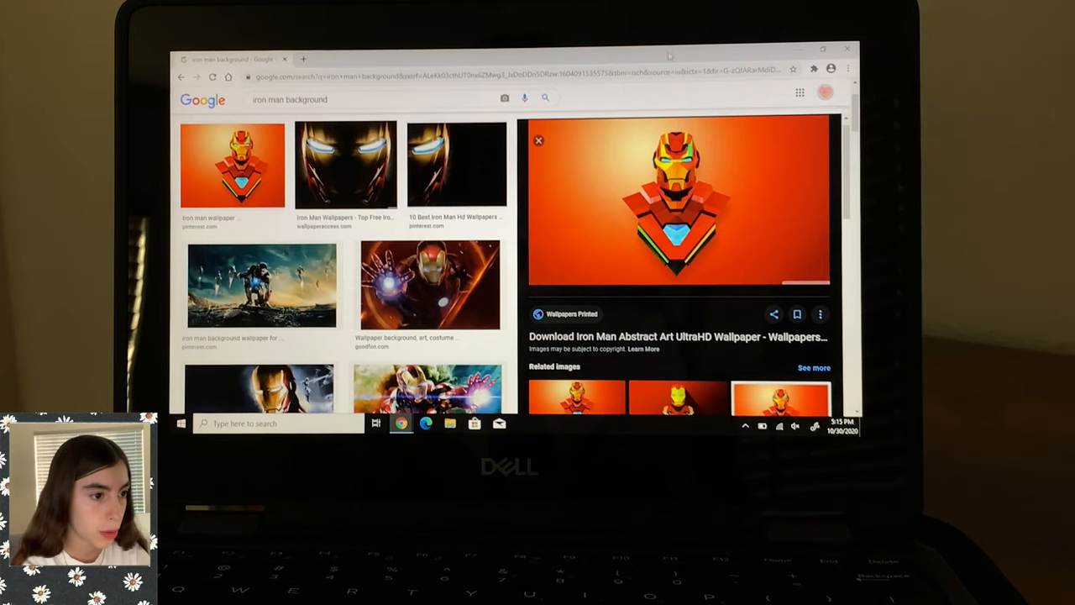
click(504, 97)
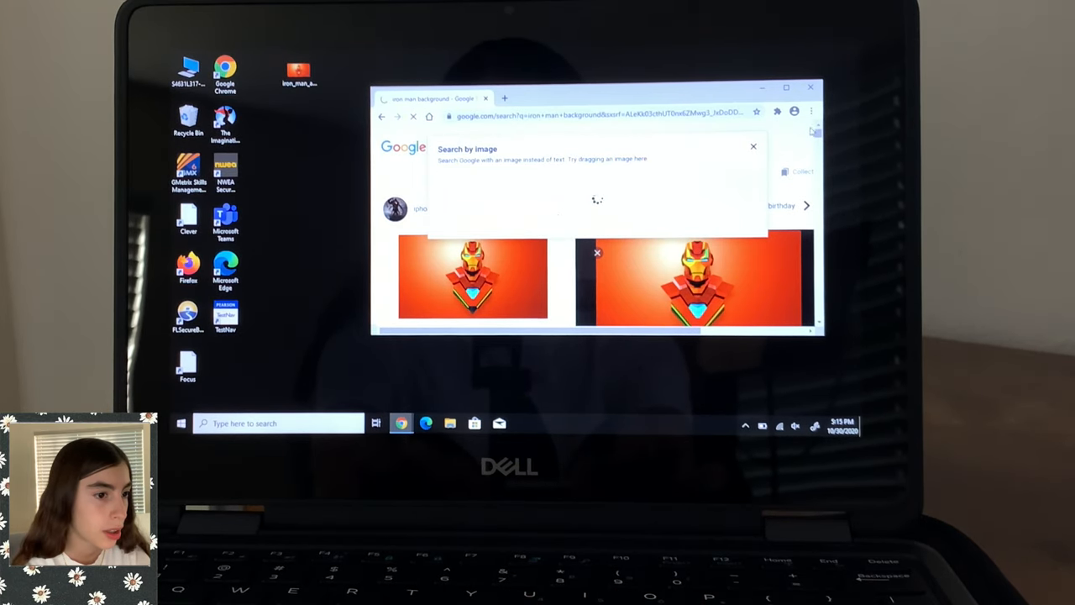
Step: Search %appdata% from Windows Search to reach the AppData Roaming folder
click(810, 87)
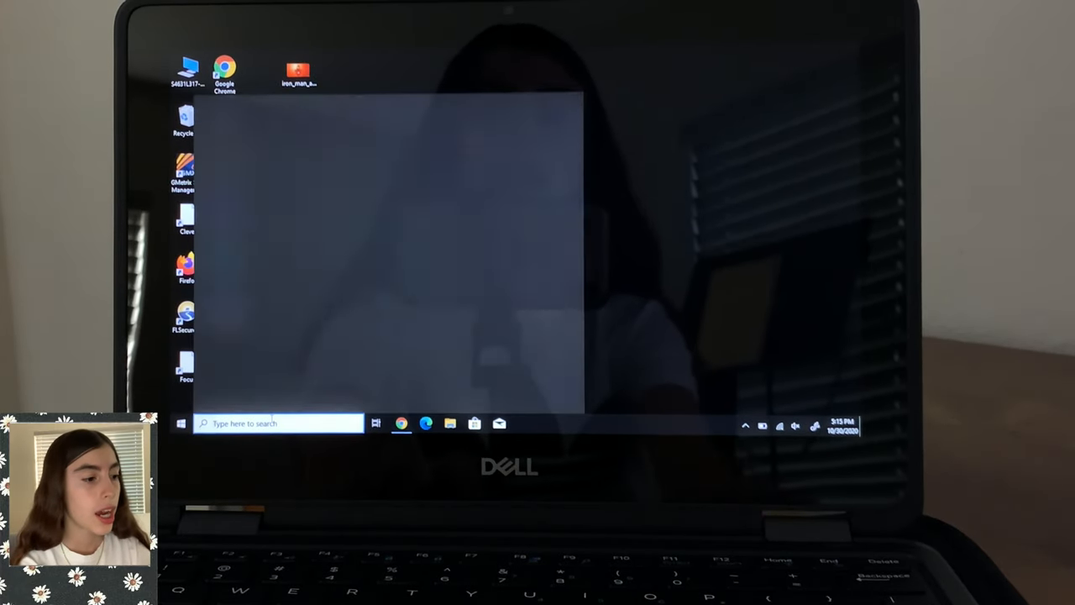
click(277, 423)
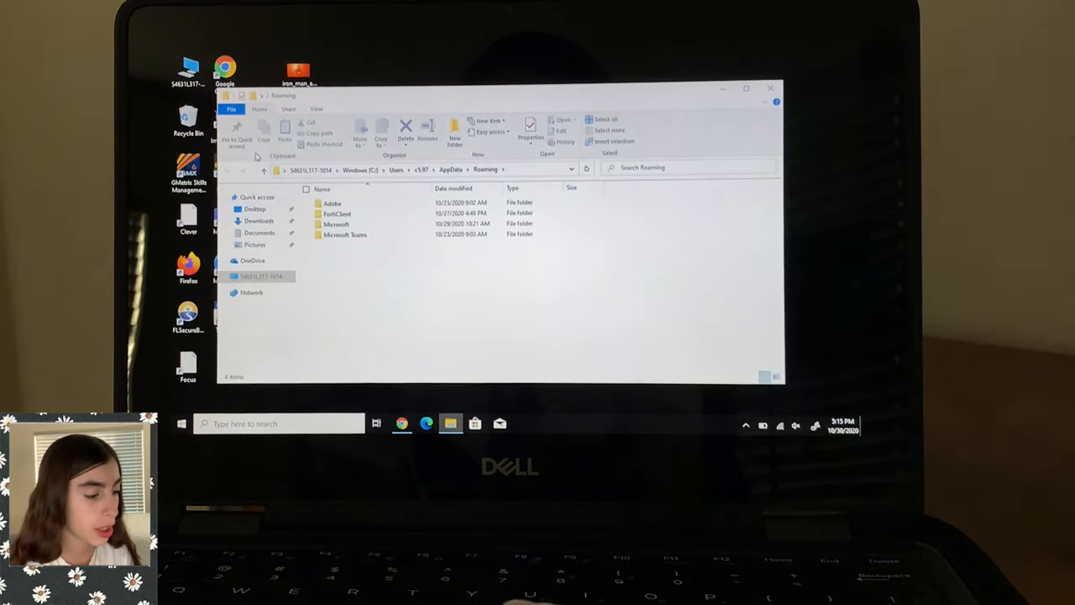
Step: Navigate Roaming > Microsoft > Windows > Themes to reach CachedFiles and TranscodedWallpaper
click(336, 213)
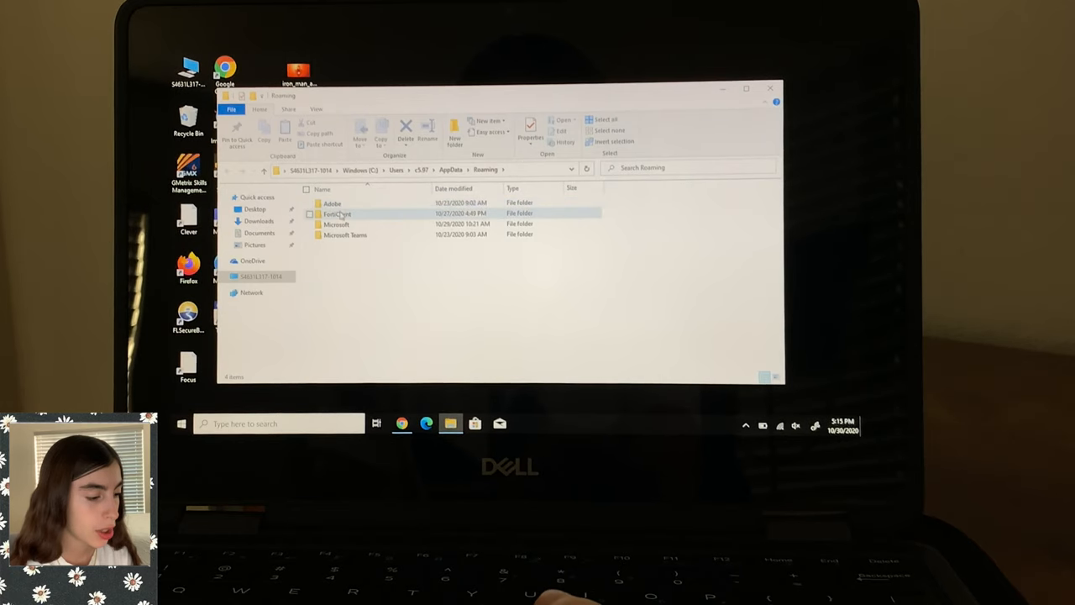
double_click(344, 235)
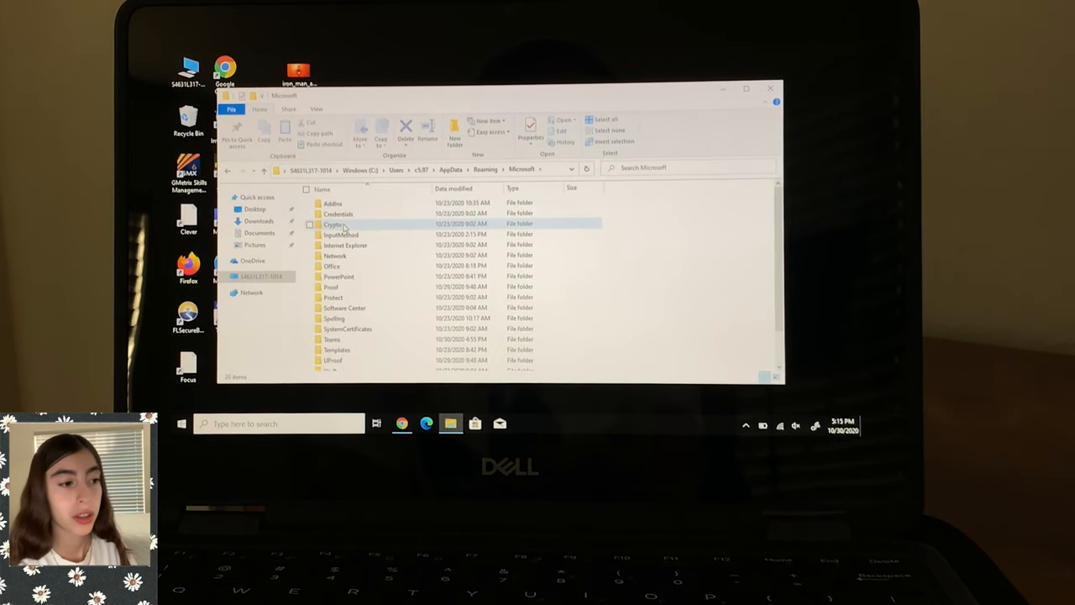
scroll(down, 3)
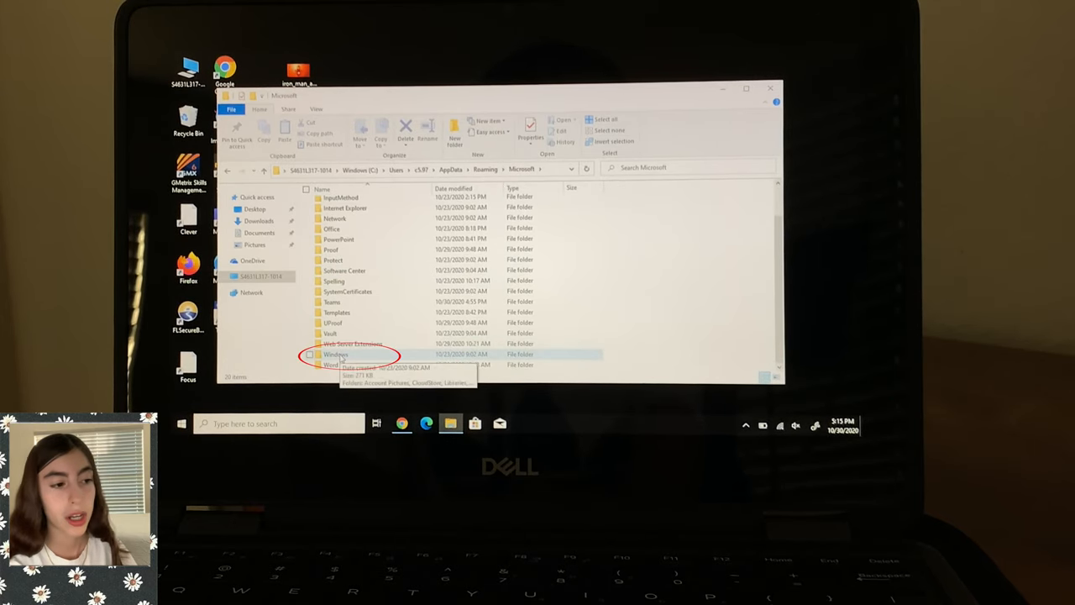
double_click(336, 353)
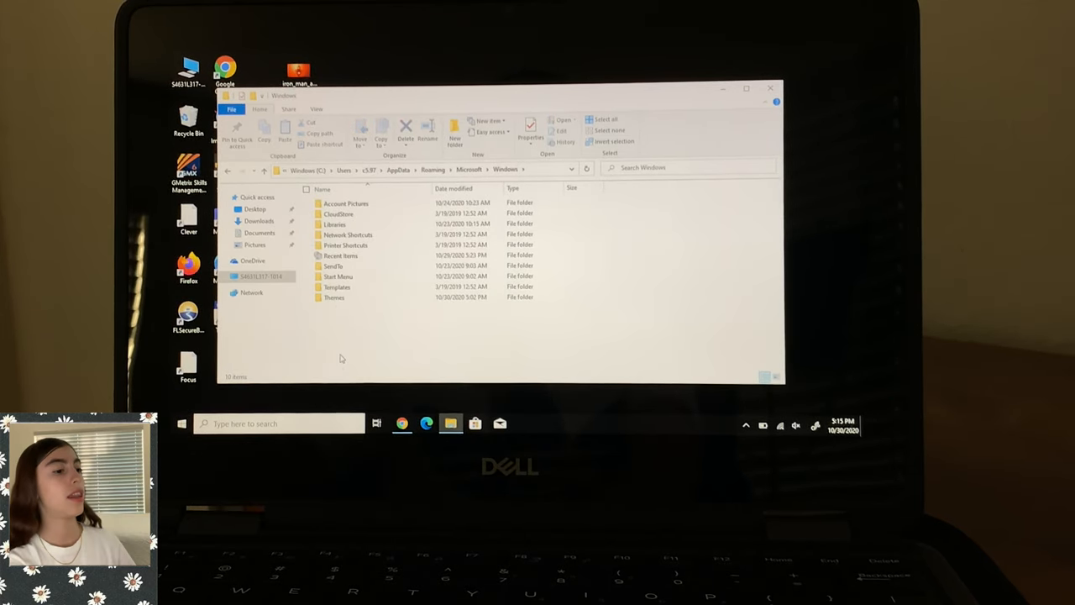
click(334, 297)
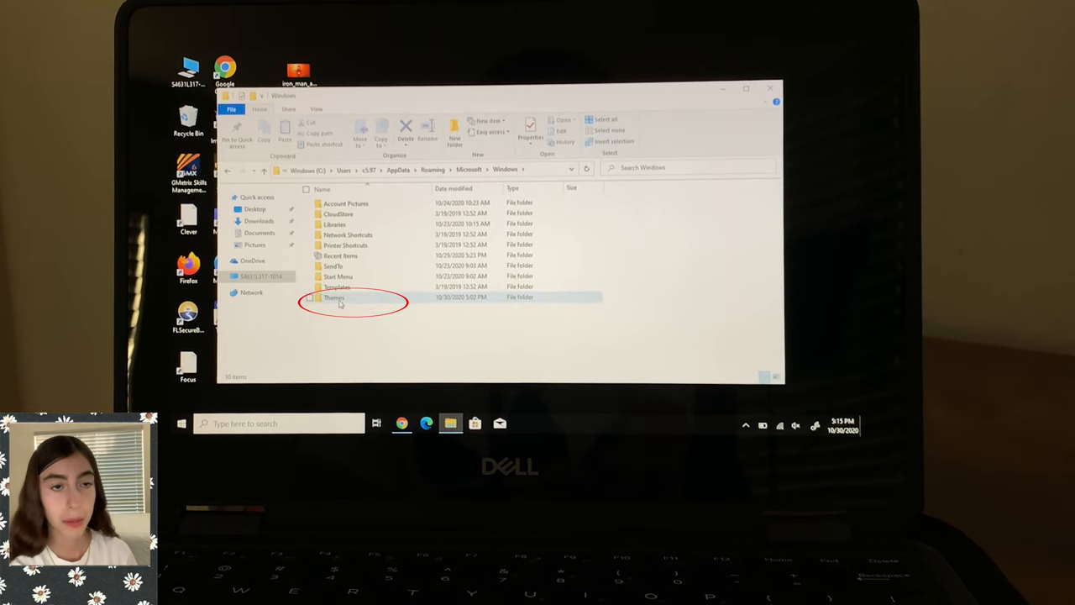
double_click(334, 297)
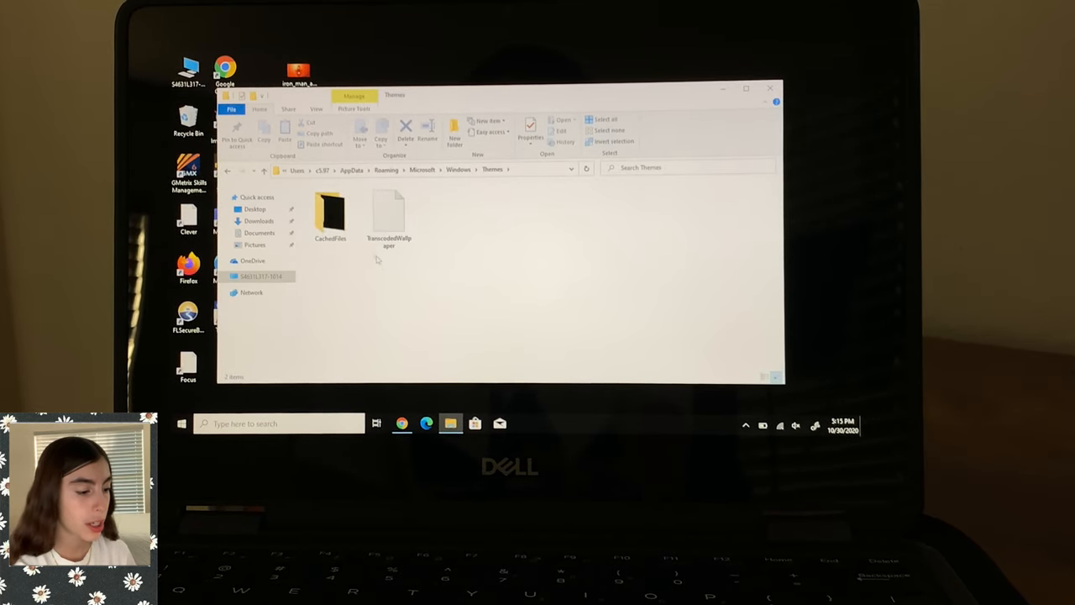
mouse_move(390, 215)
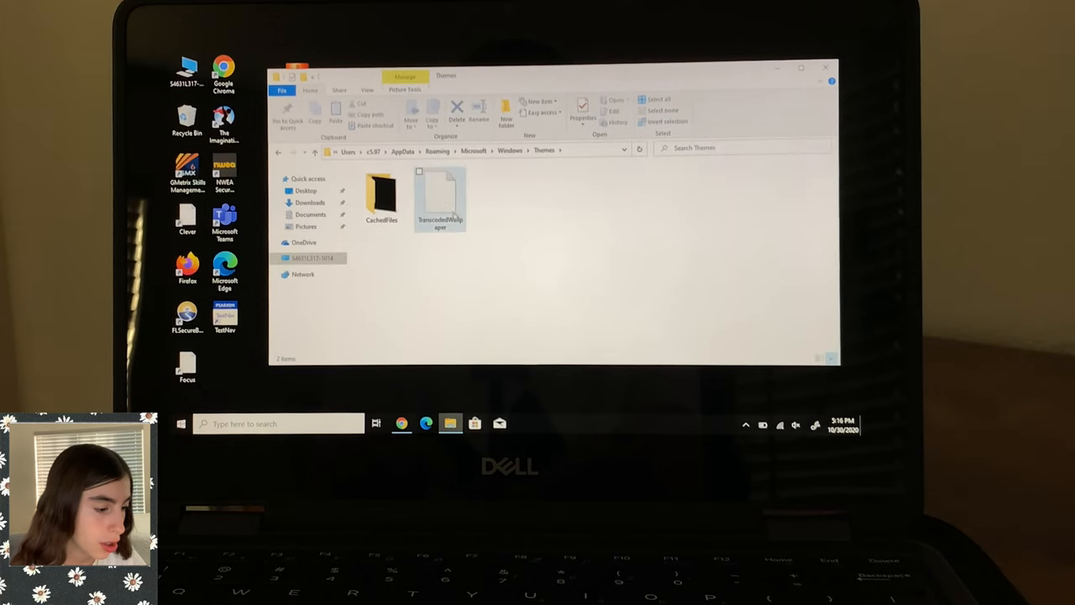
Step: Replace TranscodedWallpaper in Themes with the Iron Man image under the same name and copy it
click(441, 199)
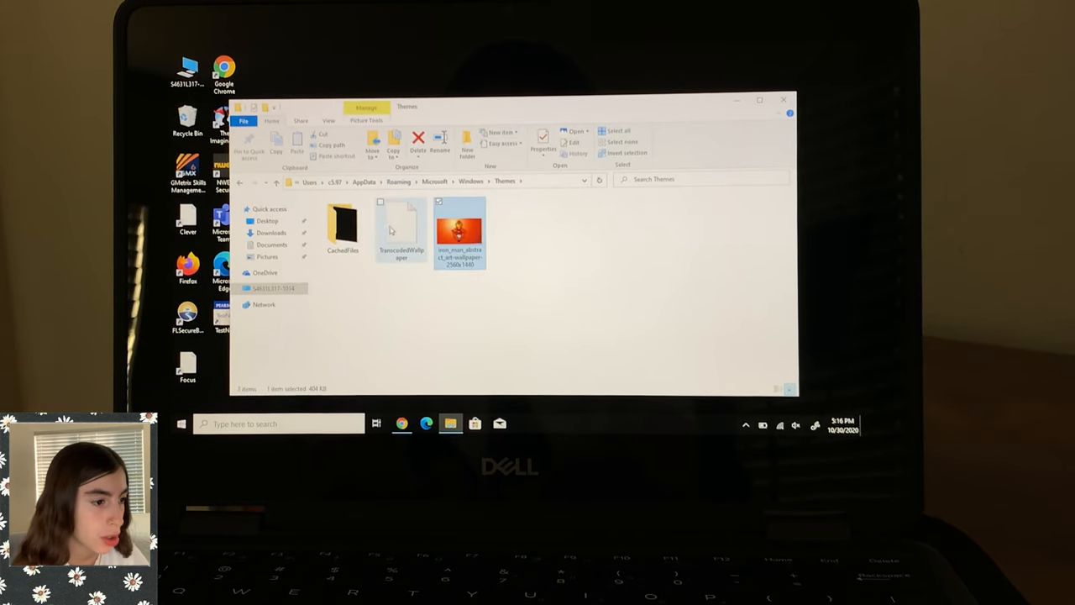
click(401, 227)
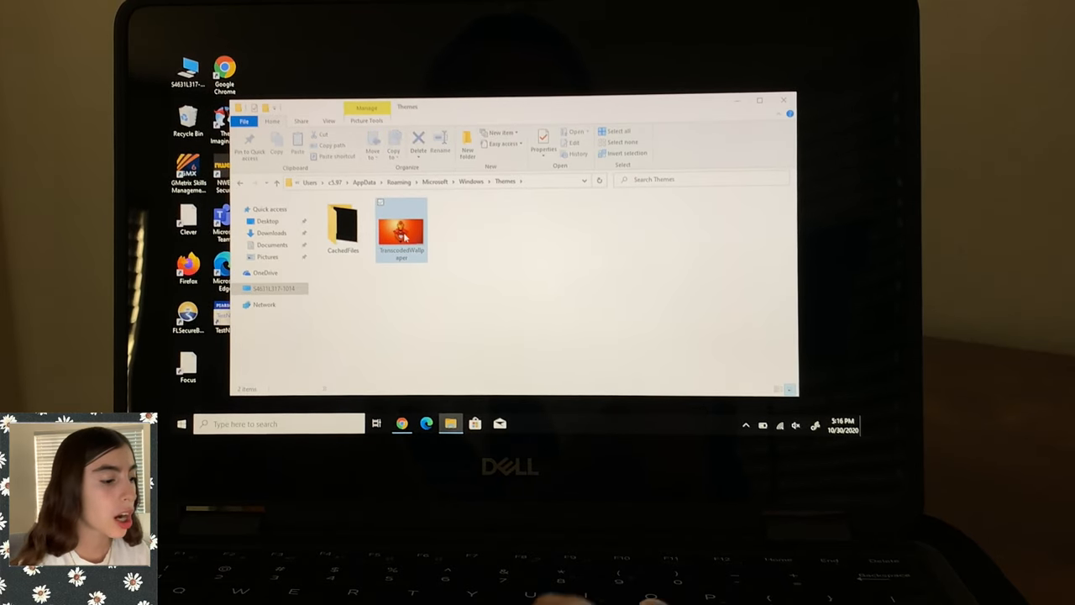
key(ctrl+c)
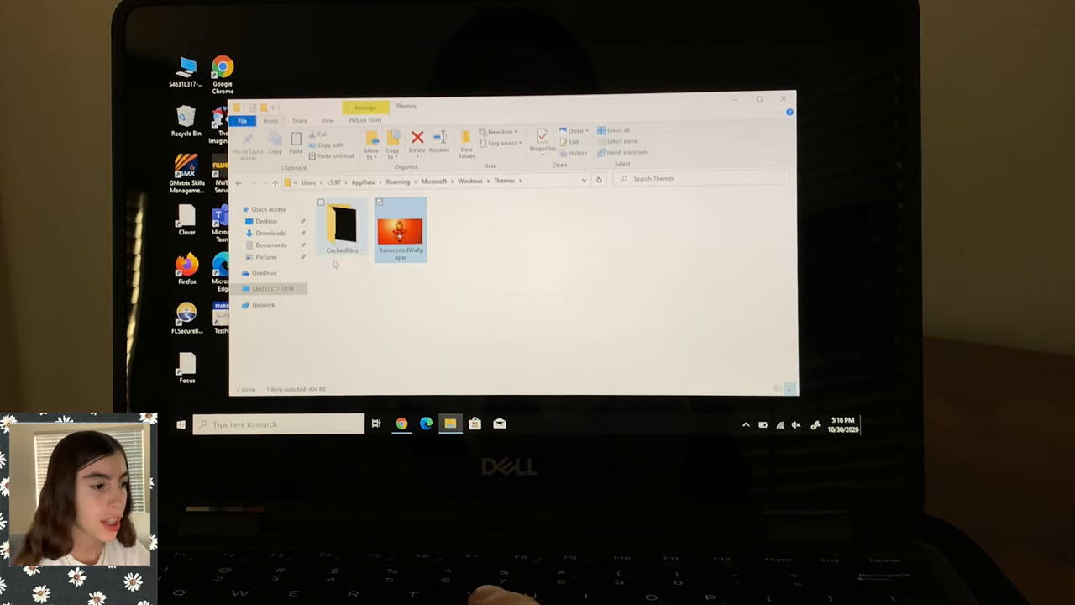
Step: Paste the Iron Man TranscodedWallpaper into CachedFiles beside CachedImage_1366_768_POS4
click(343, 227)
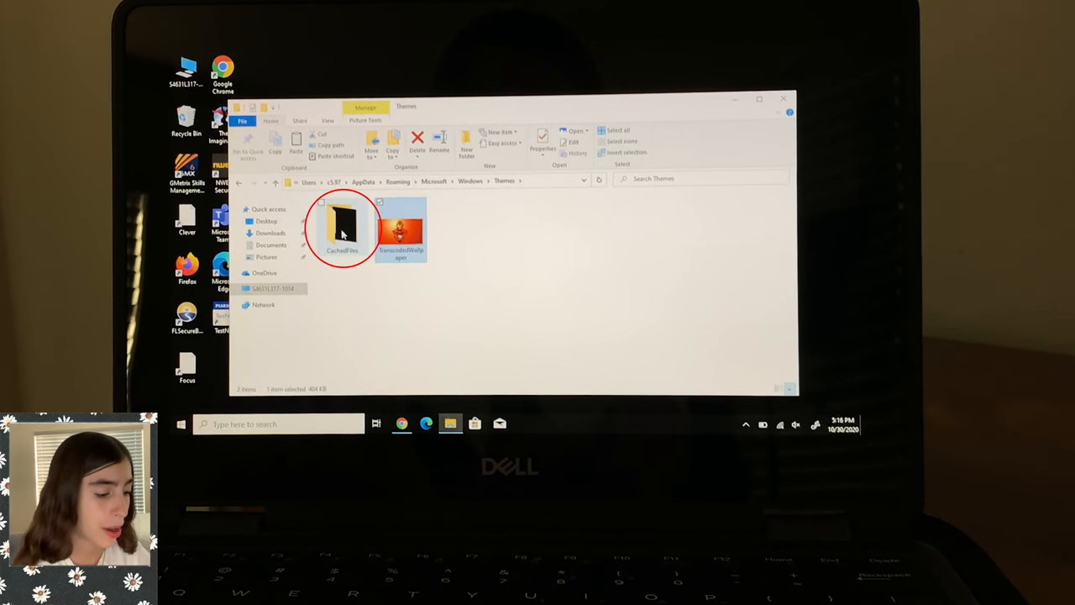
double_click(343, 226)
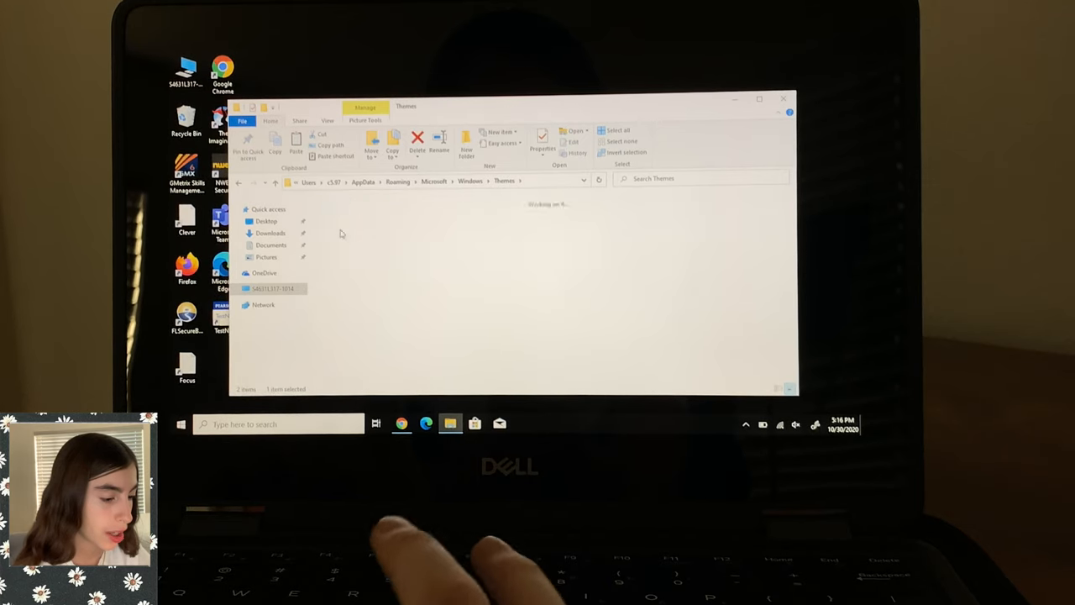
double_click(342, 232)
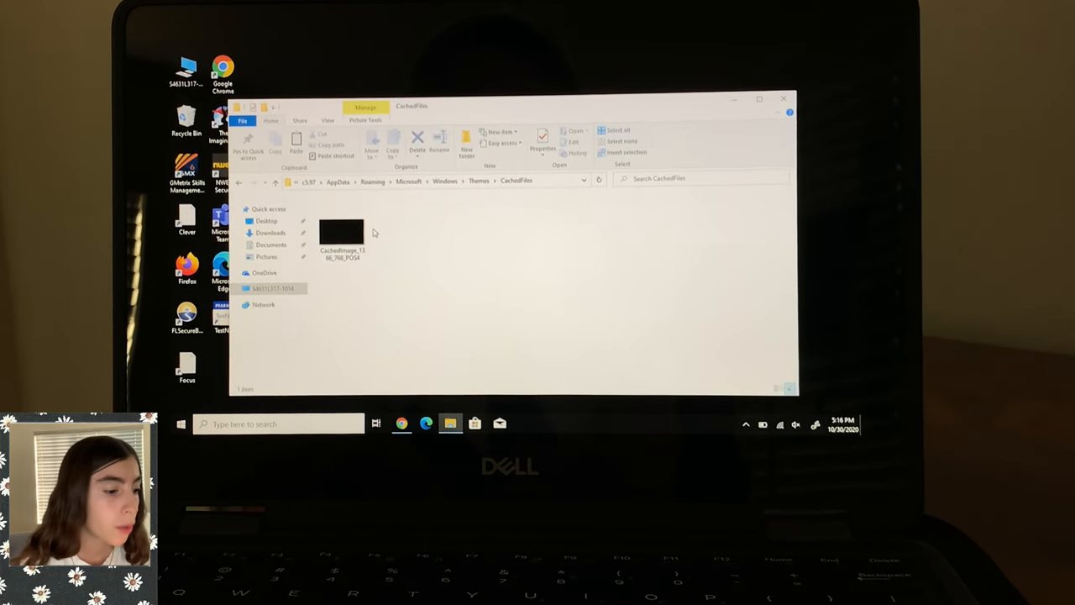
key(ctrl+v)
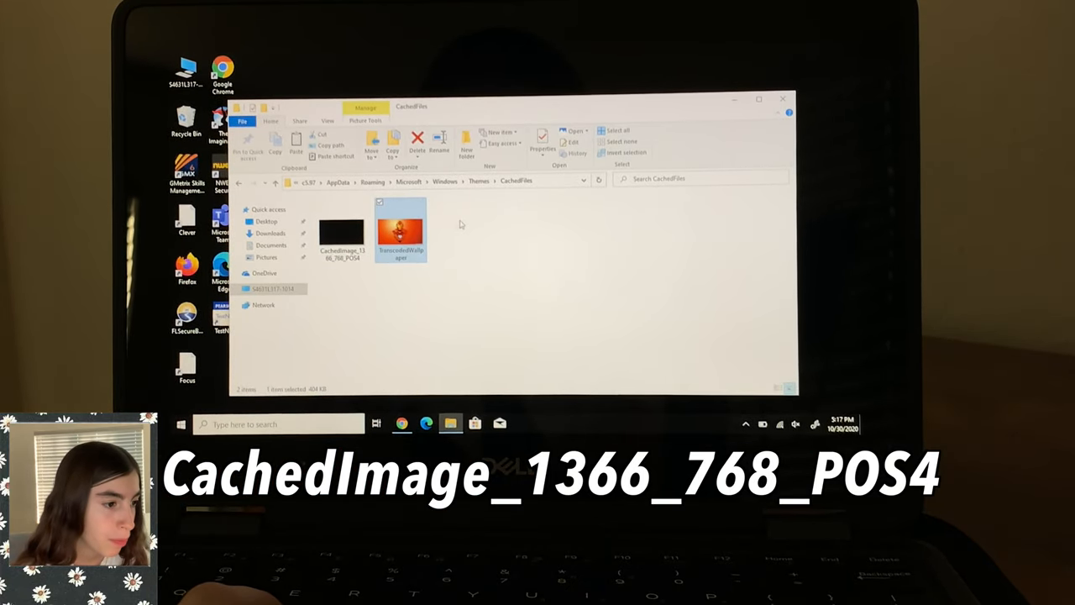
Step: Copy the old file's name and rename the Iron Man image to CachedImage_1366_768_POS4
click(343, 232)
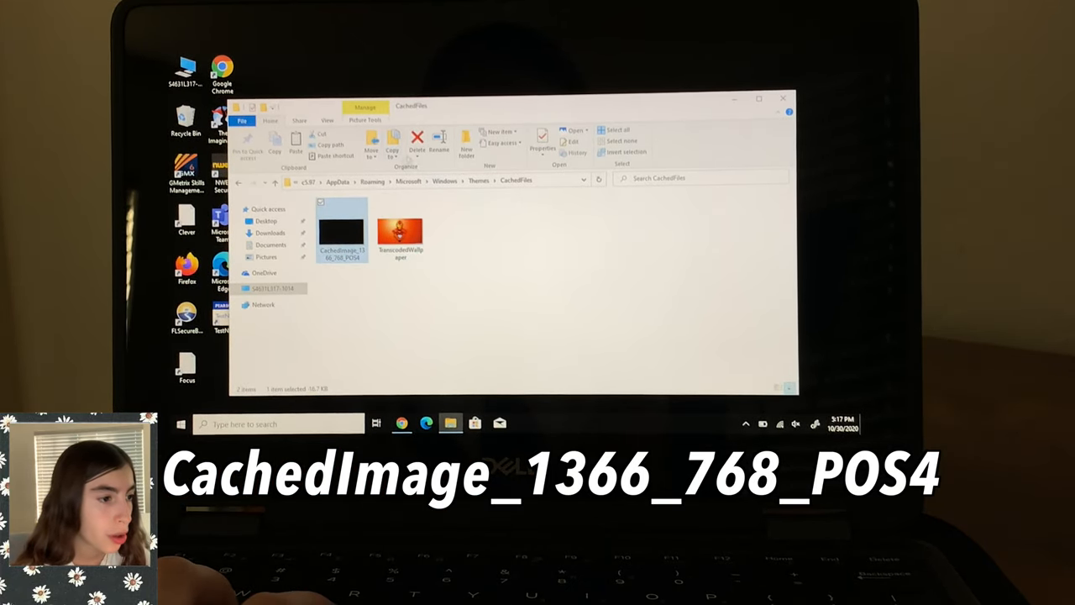
click(439, 143)
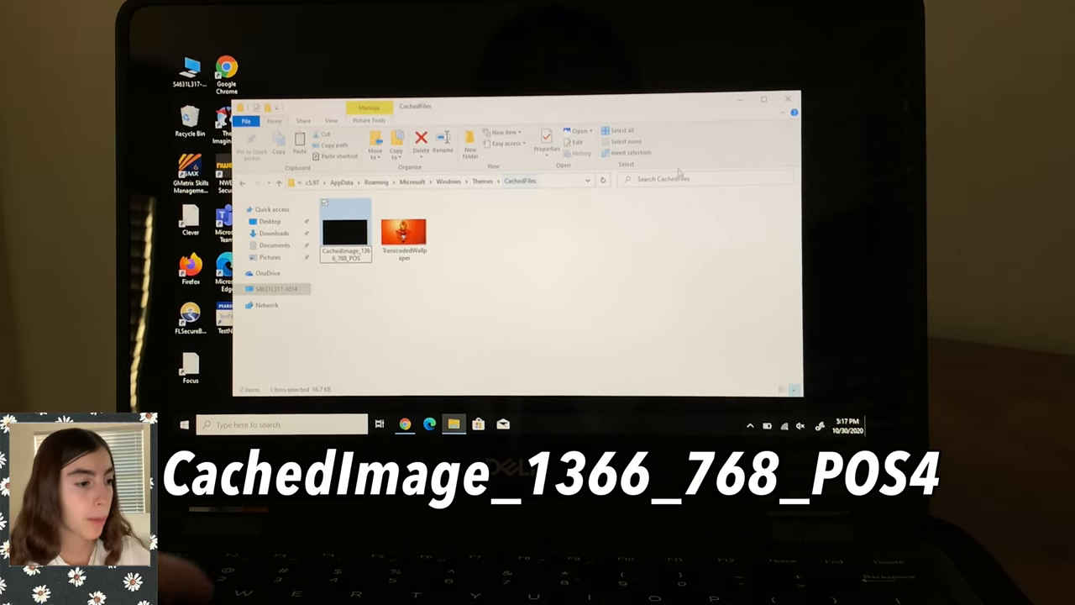
click(404, 227)
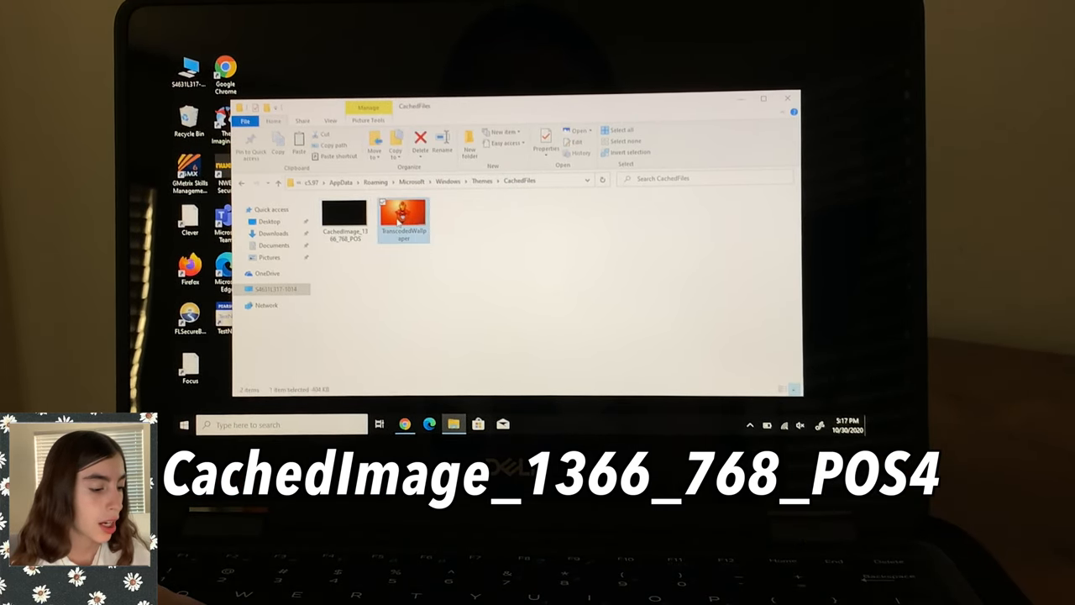
double_click(403, 215)
text(CachedImage_1366_768_POS4)
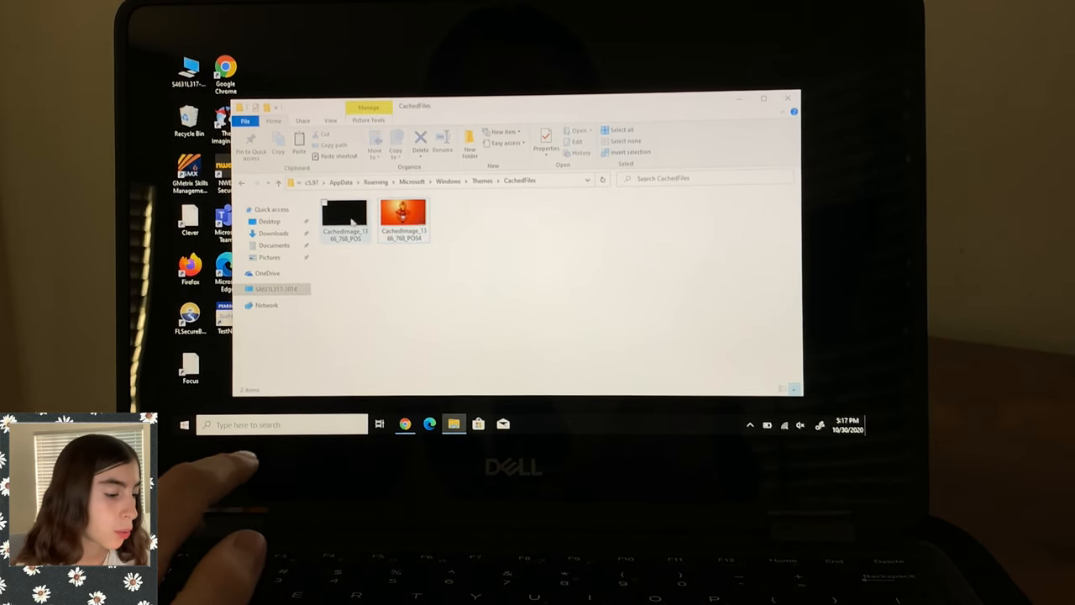
Step: Delete the old black cached image and close the Explorer window
click(343, 218)
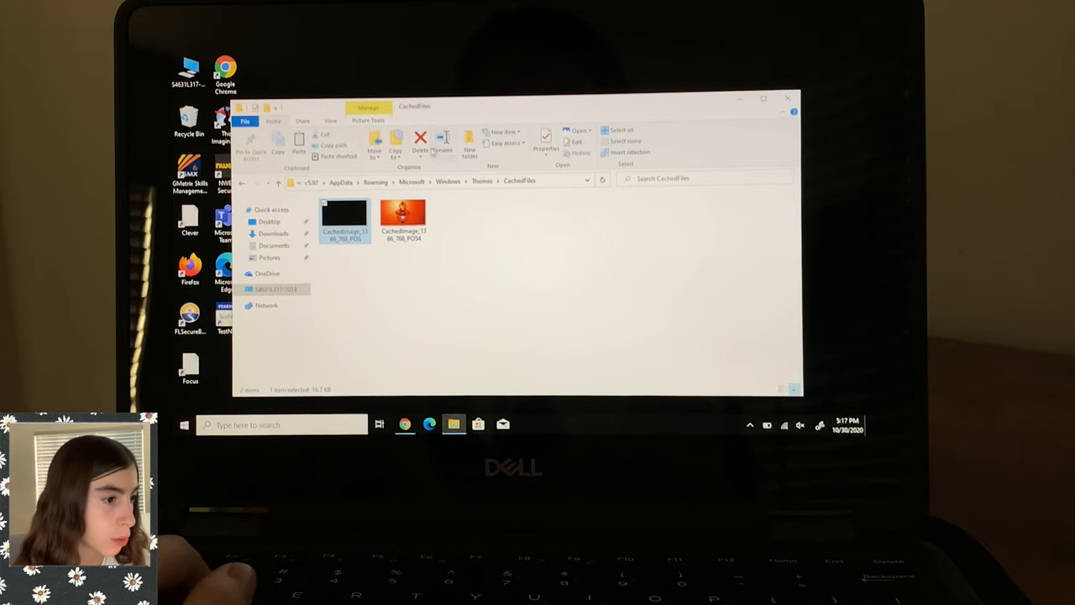
click(420, 138)
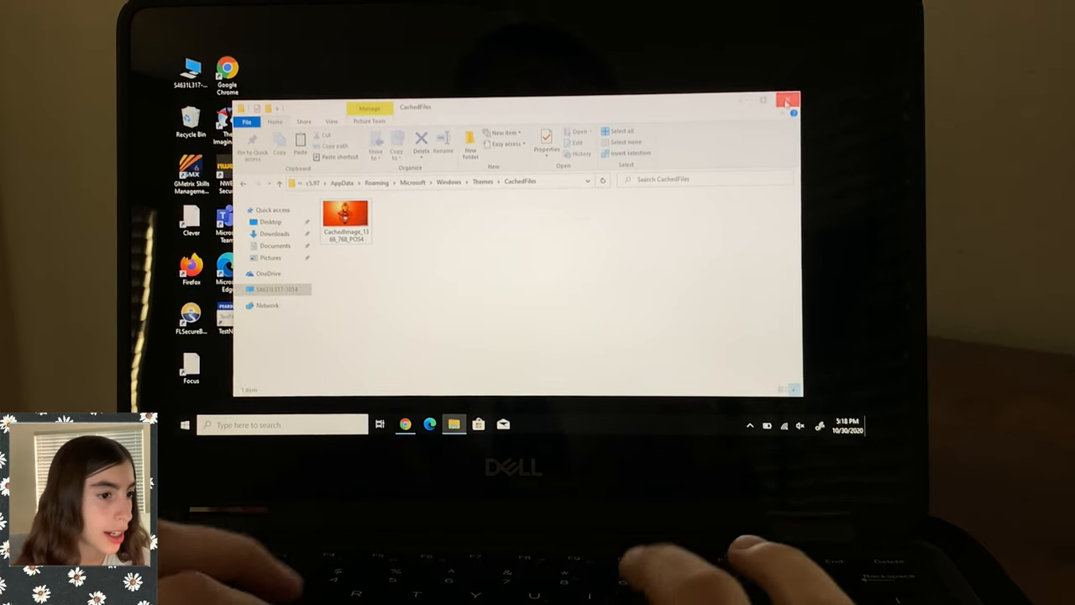
click(788, 101)
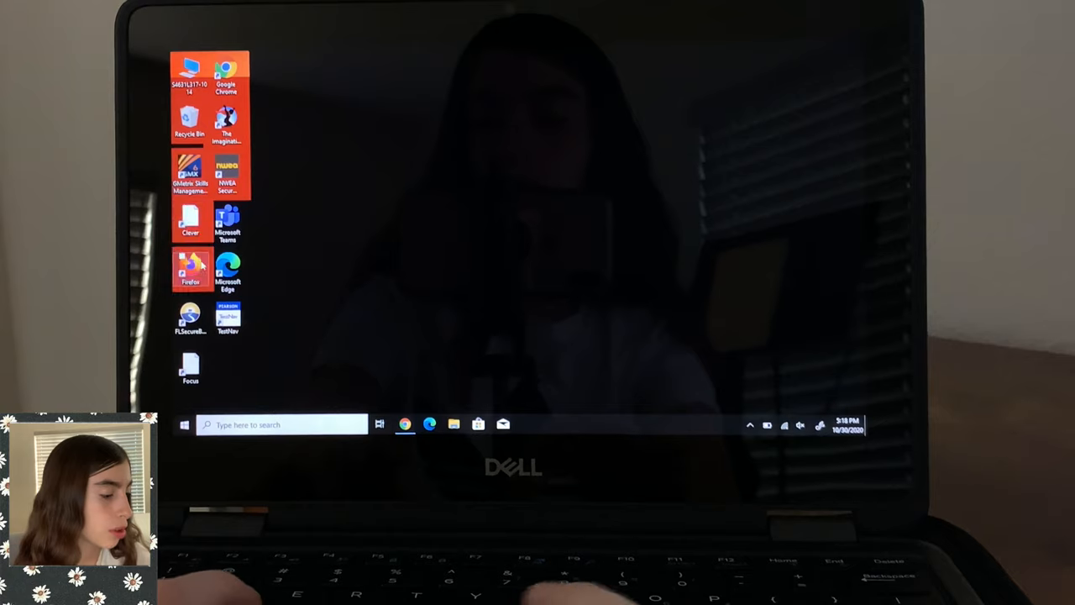